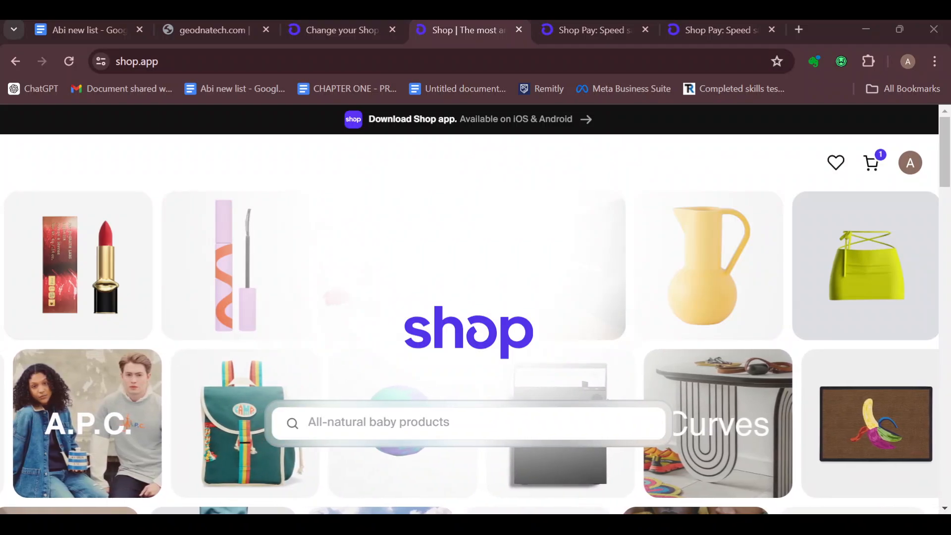
Scroll the Shop home feed to the K's Kids Hungry Pelican Learning Toy listing
scroll(down, 3)
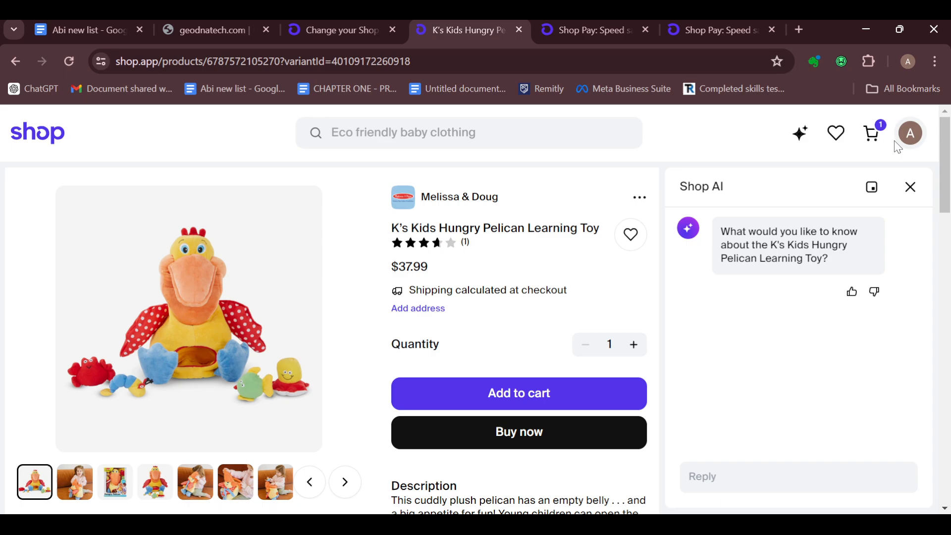
mouse_move(799, 132)
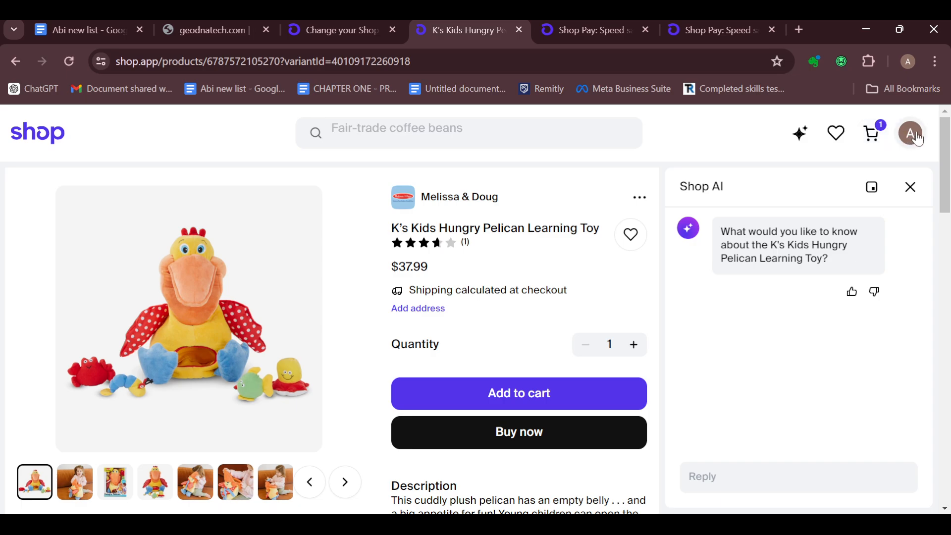
Go to the Shop sign-in page from the profile avatar
click(910, 133)
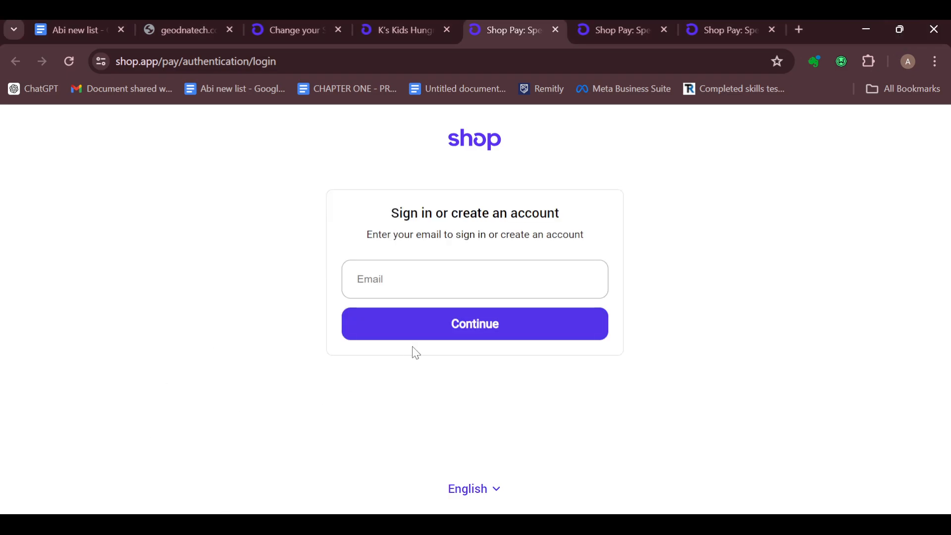
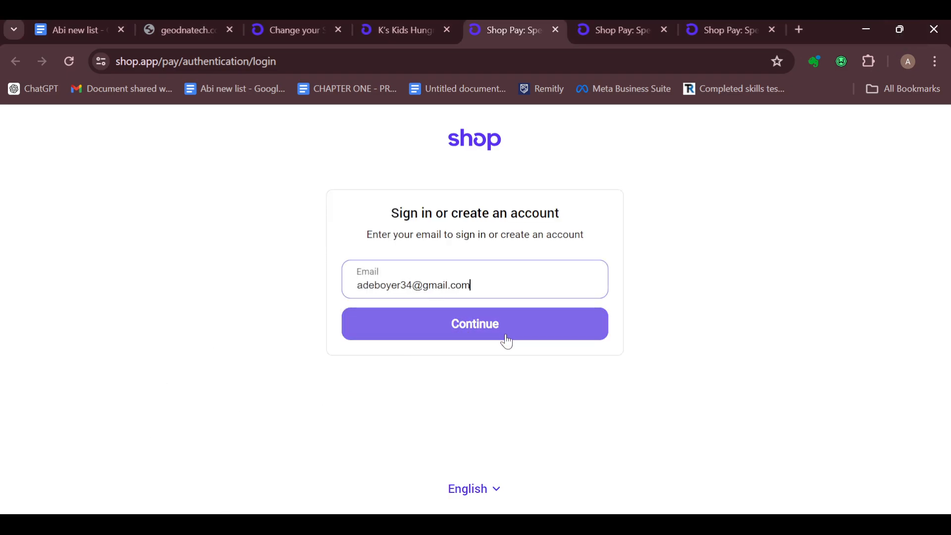
click(475, 324)
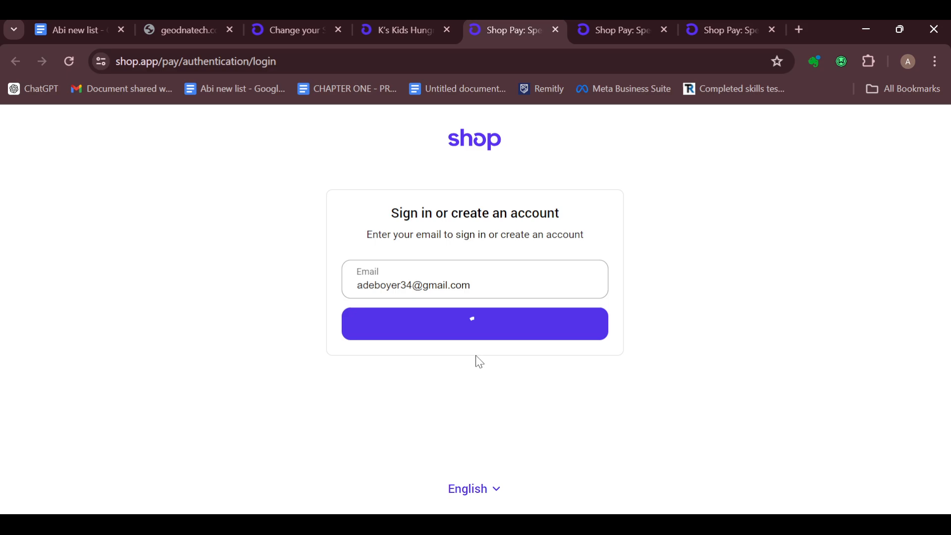
click(475, 323)
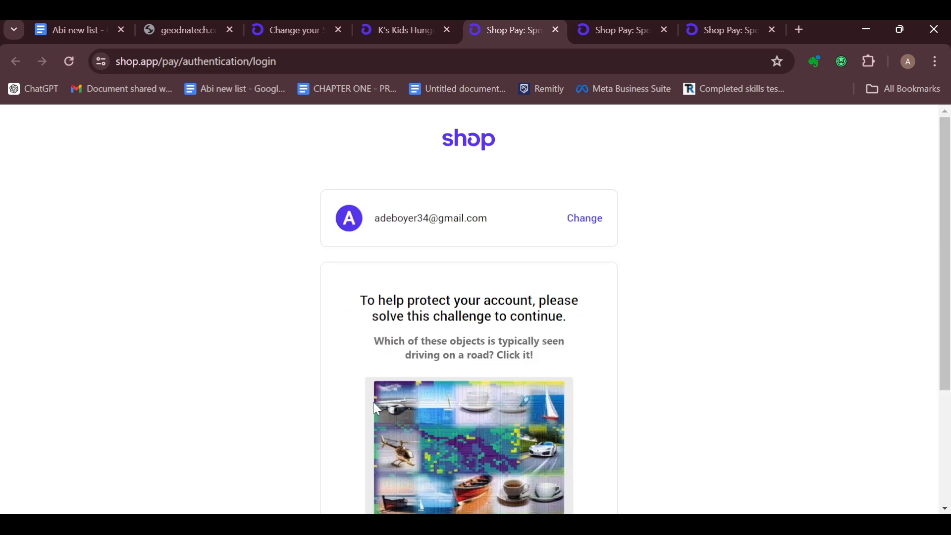
Pick the car in each picture puzzle and verify the challenge
scroll(down, 3)
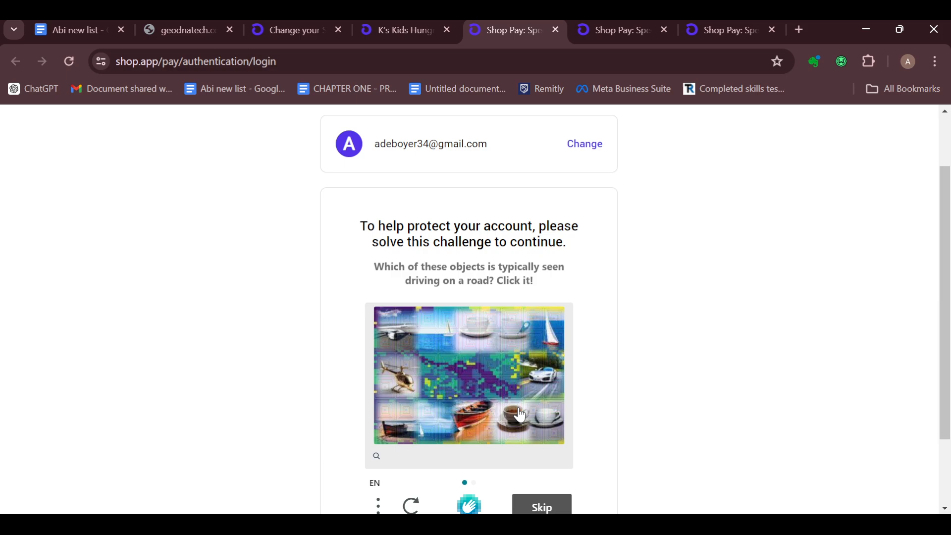
click(541, 376)
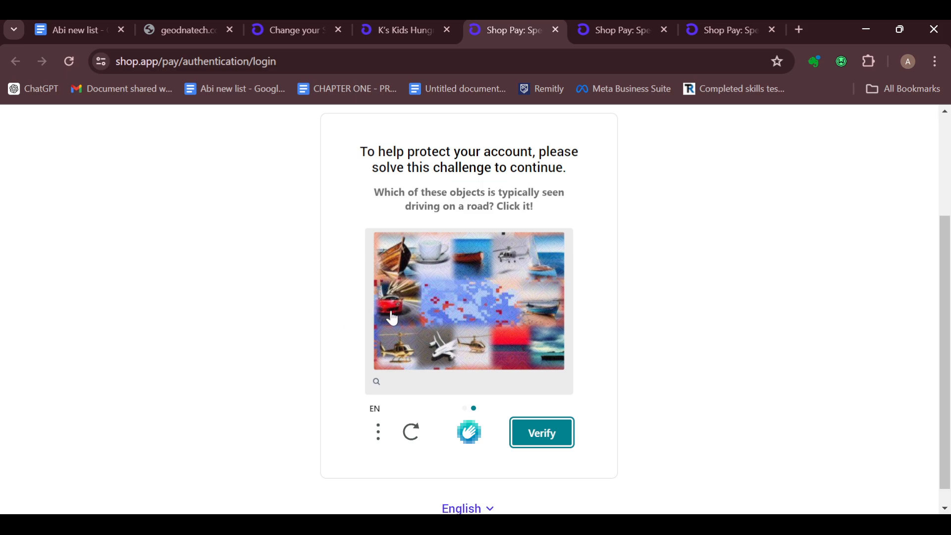
click(393, 303)
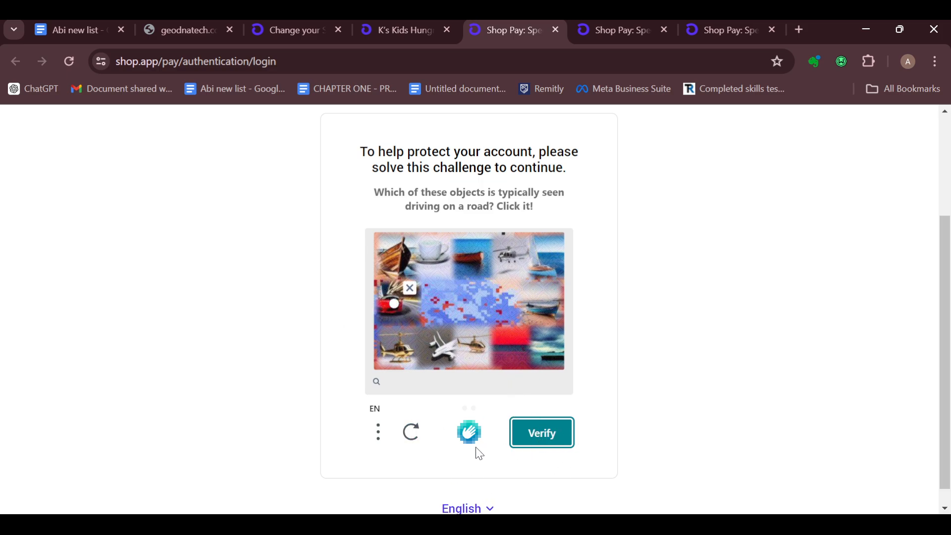
click(540, 432)
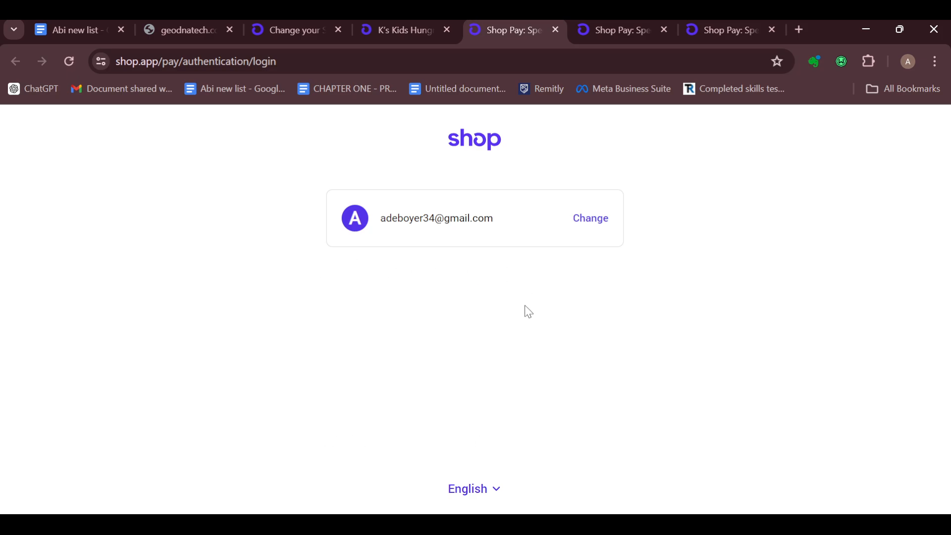
mouse_move(527, 252)
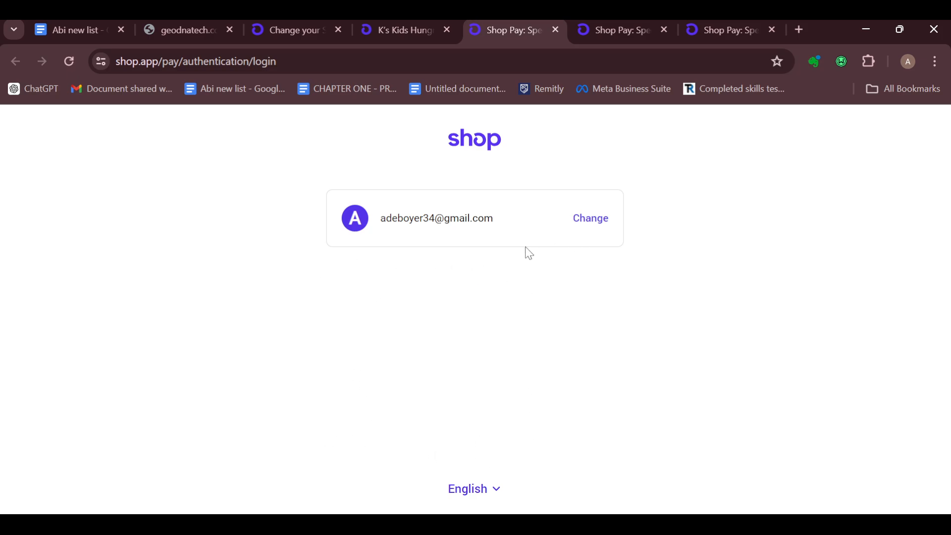
mouse_move(537, 354)
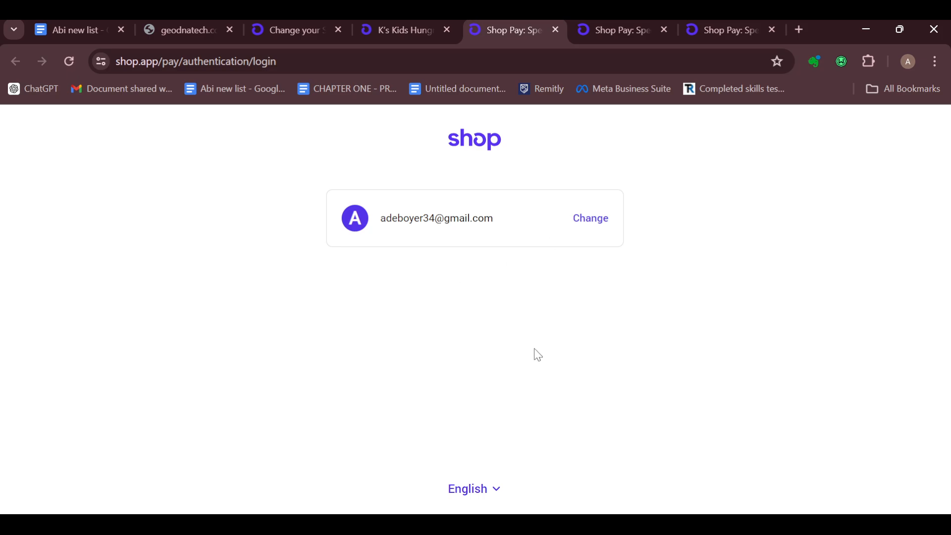